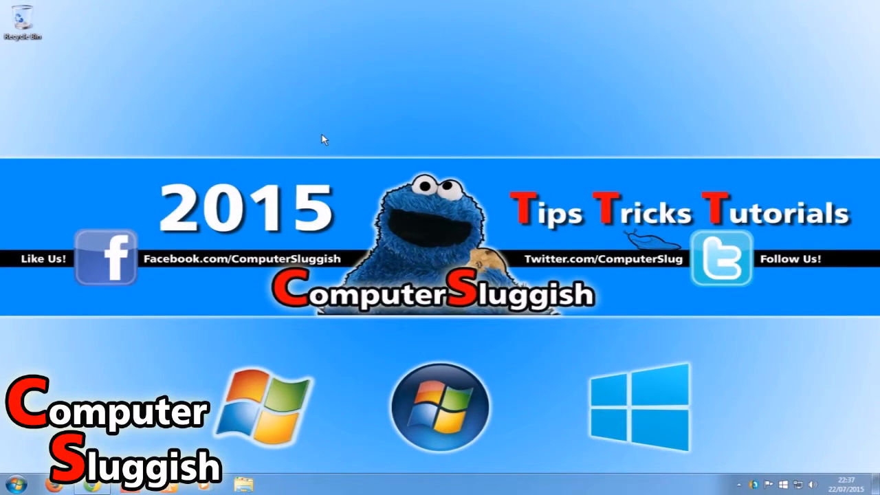
mouse_move(337, 142)
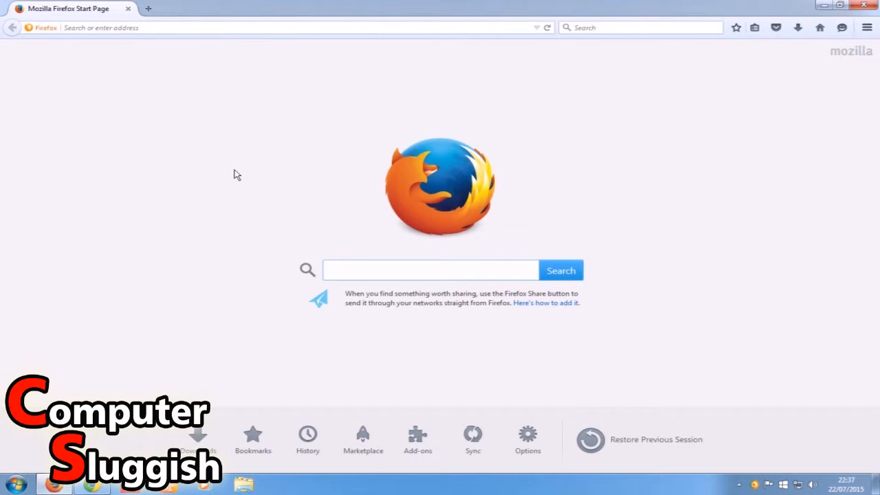
mouse_move(858, 46)
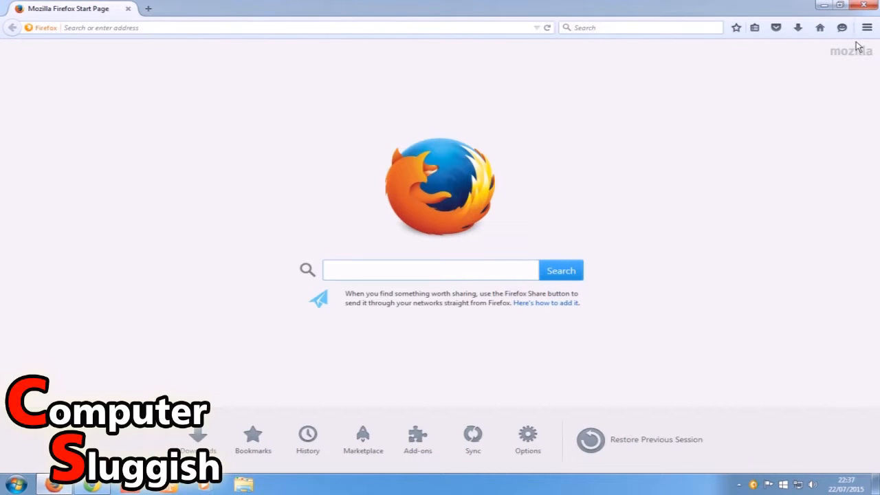
Open Troubleshooting Information from the main menu's Help submenu.
click(866, 28)
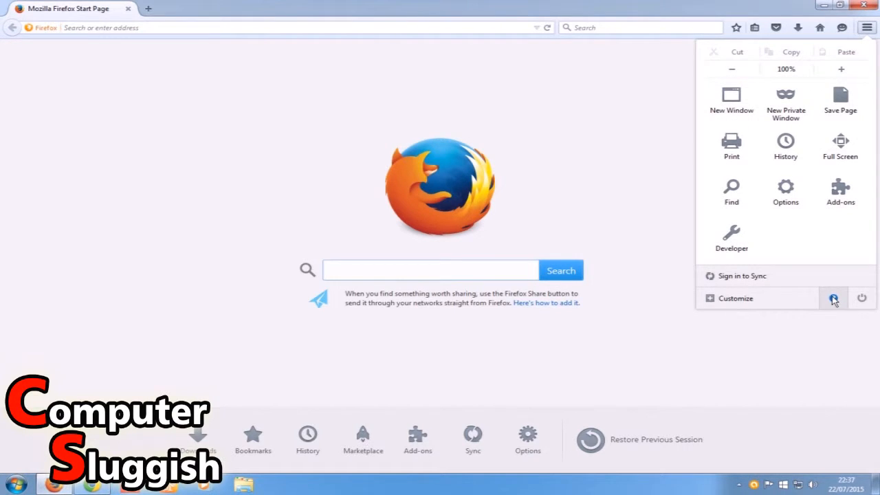
click(833, 297)
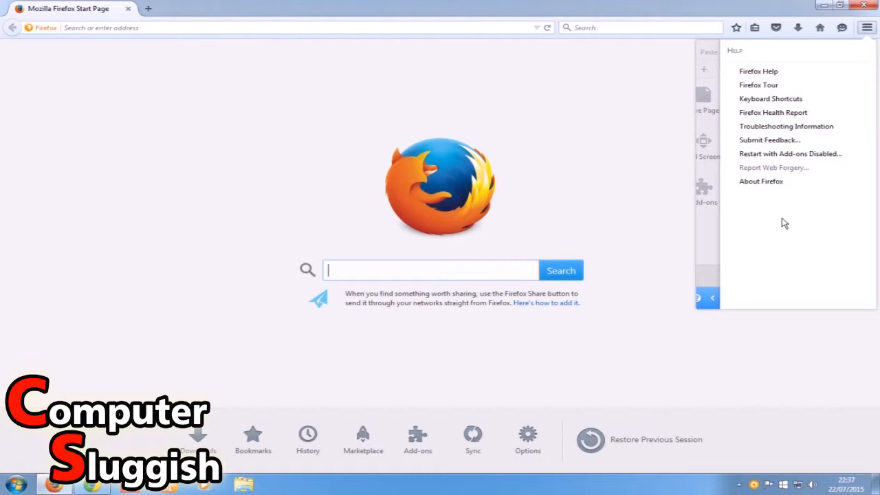
mouse_move(787, 125)
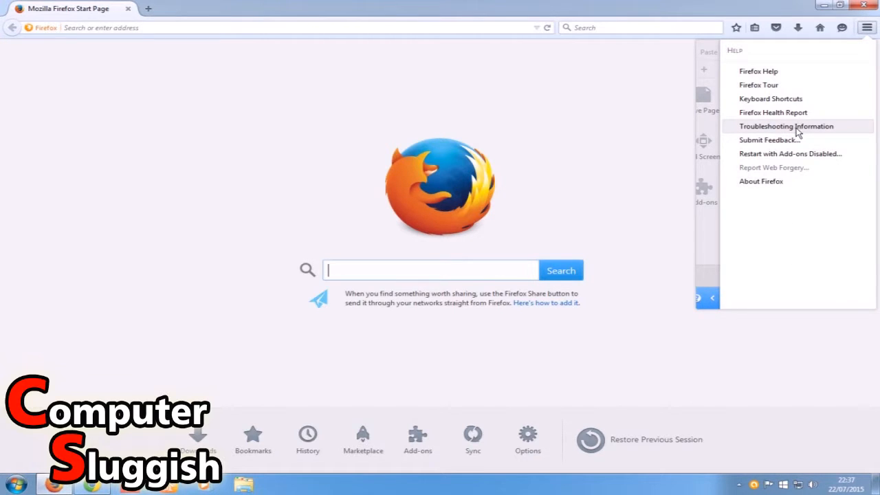
click(785, 125)
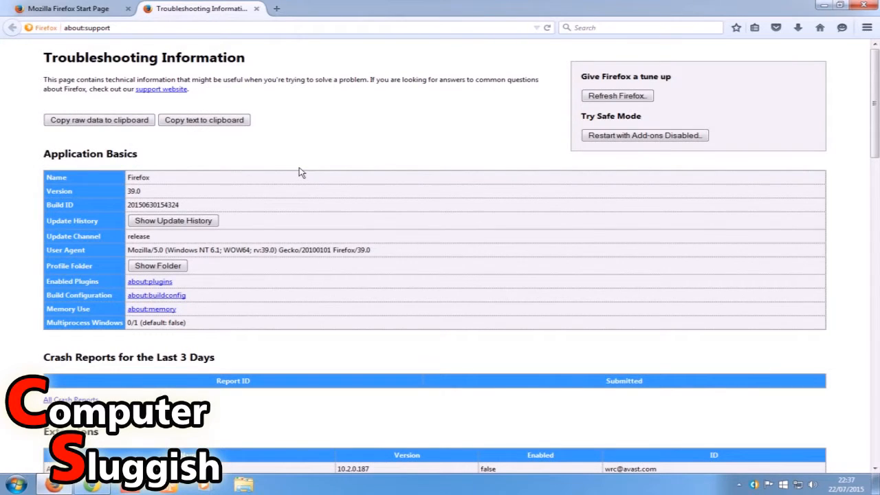
mouse_move(421, 203)
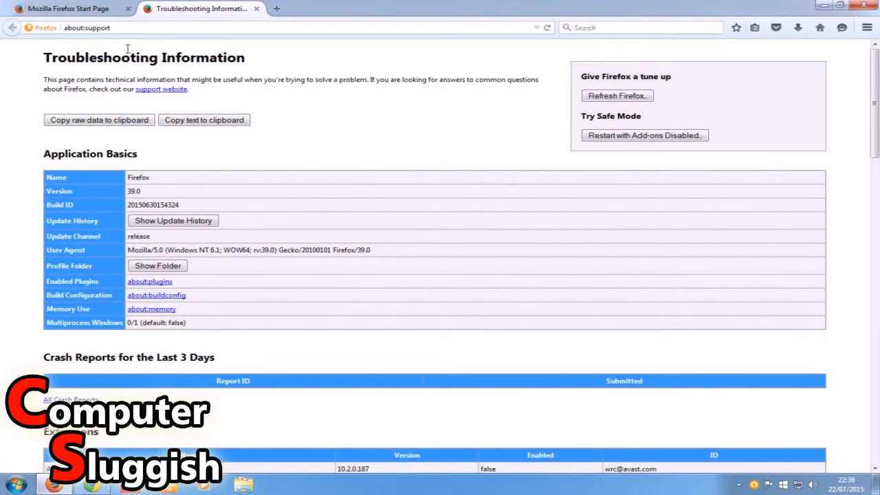
mouse_move(113, 43)
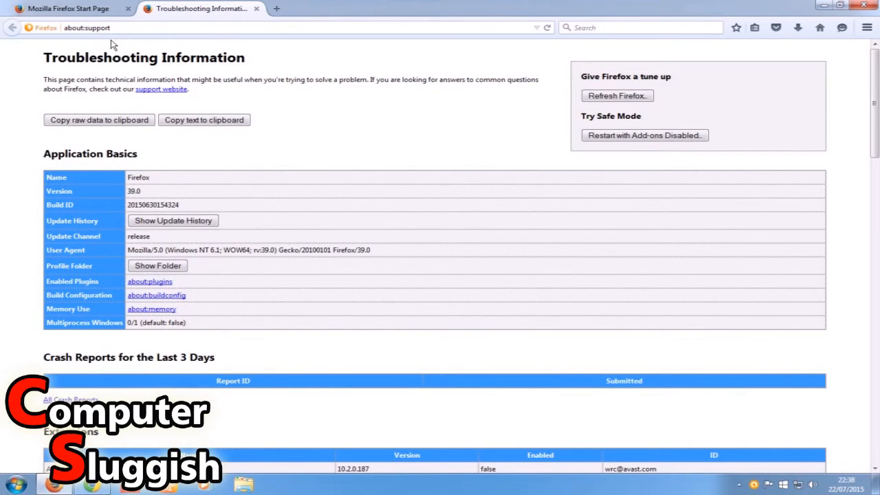
click(65, 8)
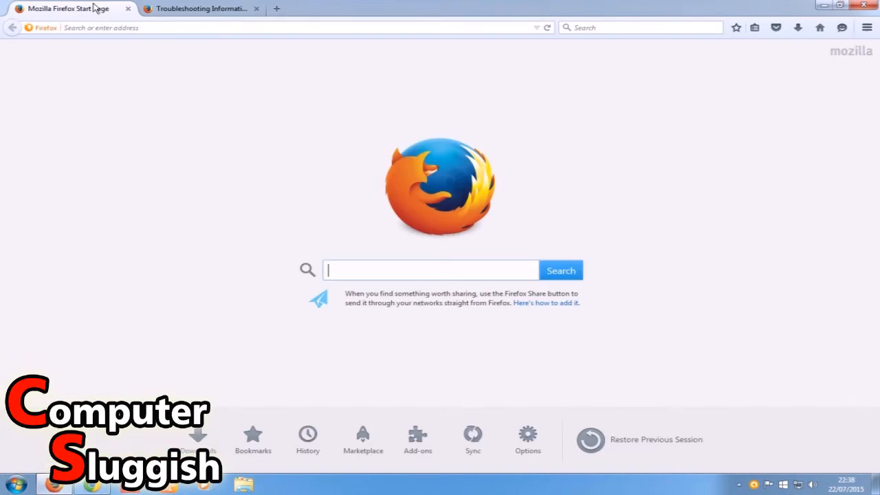
click(275, 28)
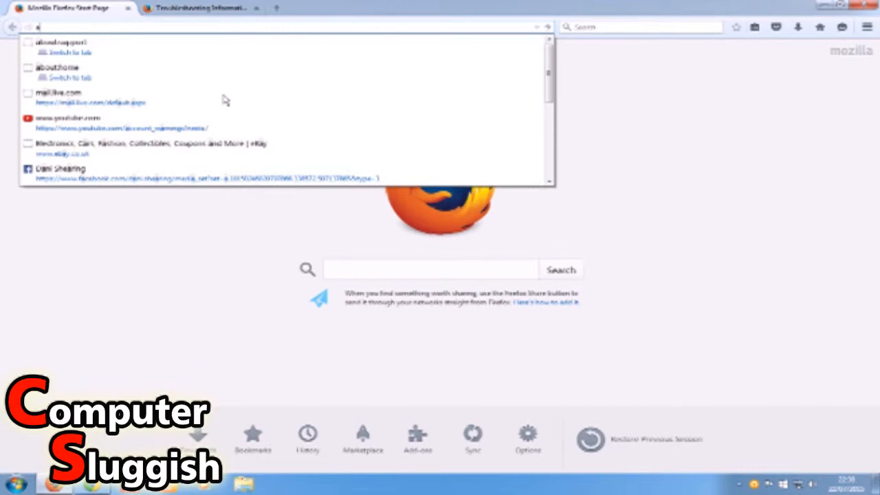
text(about:support)
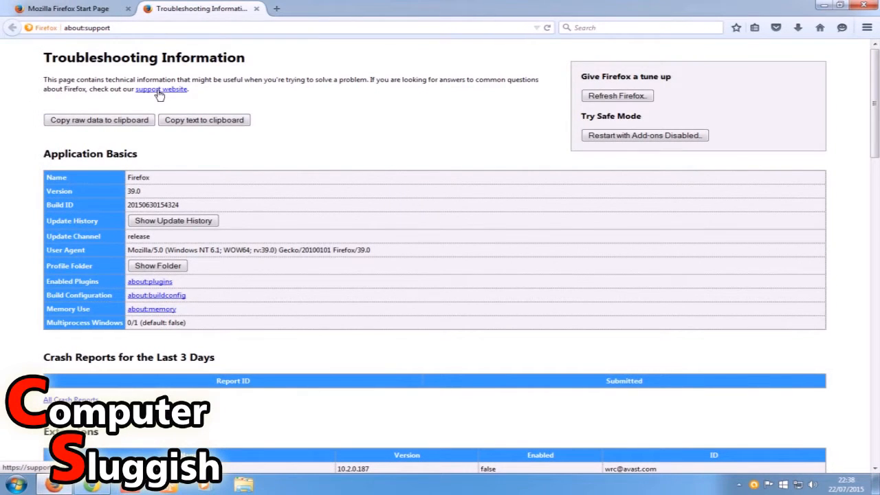
mouse_move(615, 95)
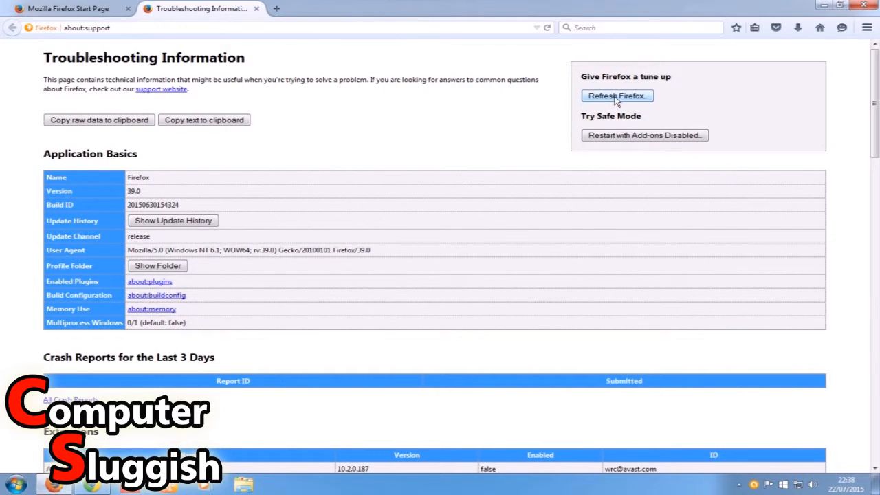
Choose Refresh Firefox and confirm the reset to defaults in the dialog.
click(615, 96)
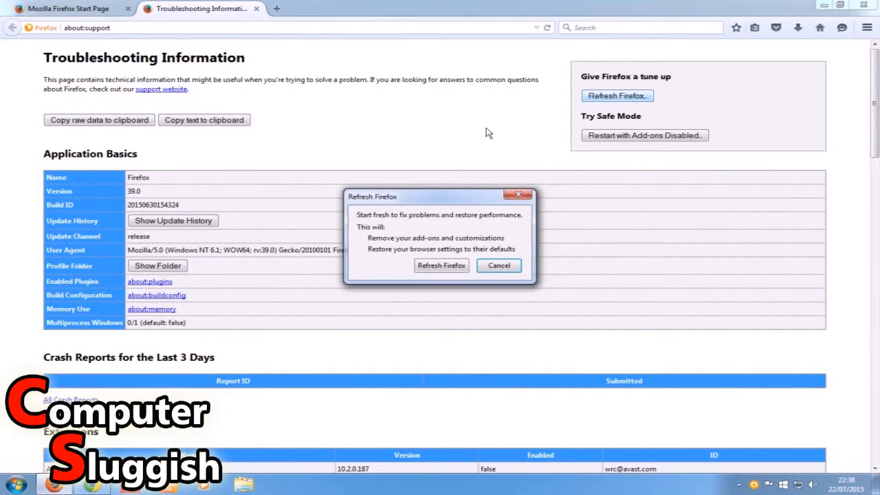
mouse_move(431, 200)
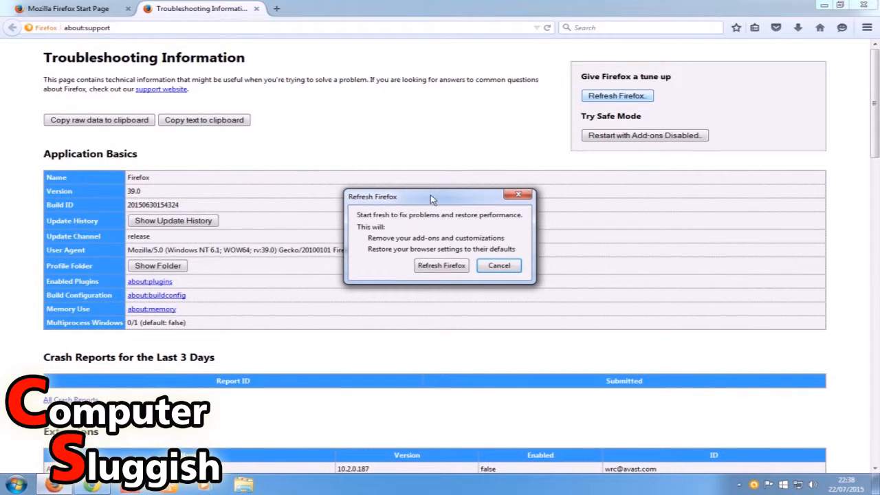
drag(431, 196, 440, 182)
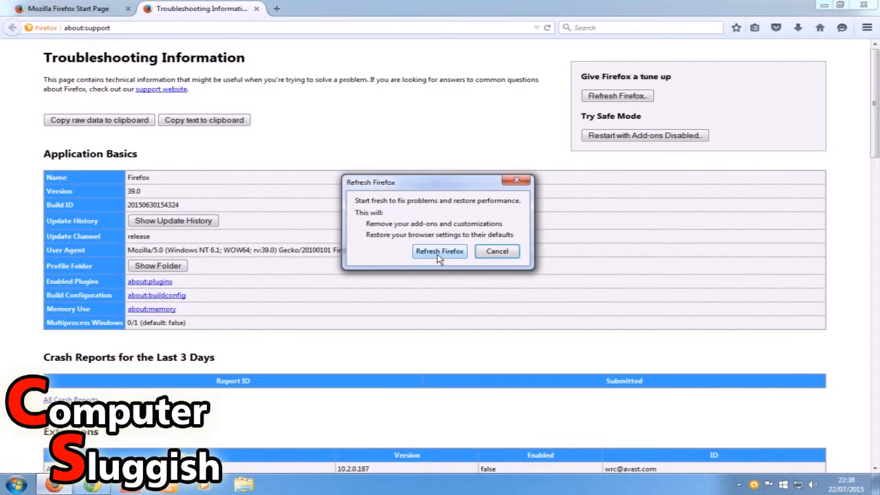
click(439, 251)
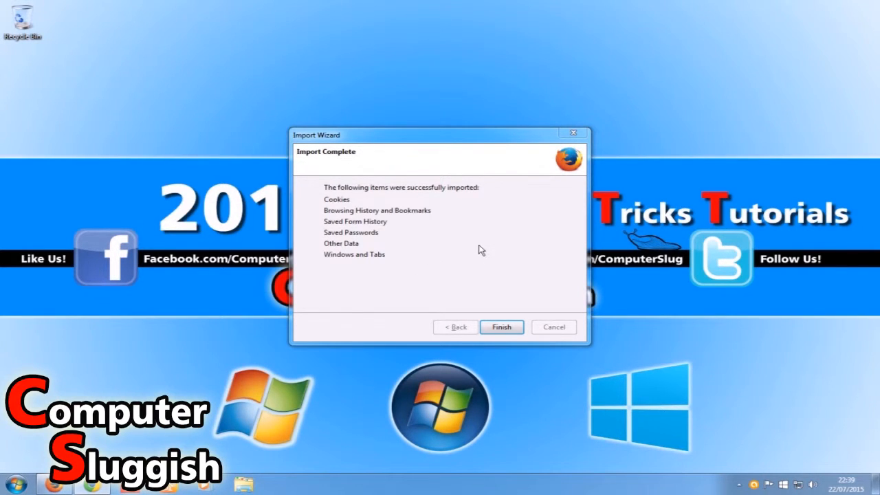
Finish the Import Wizard and let the refresh complete.
click(501, 326)
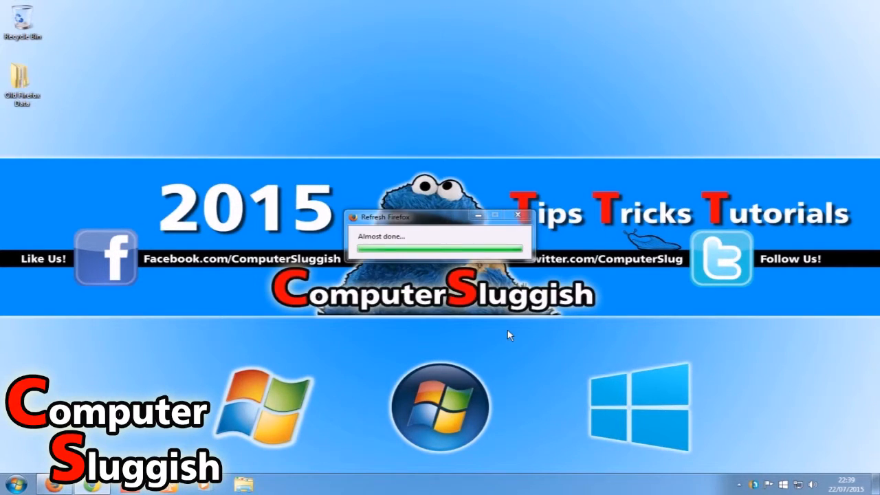
mouse_move(44, 148)
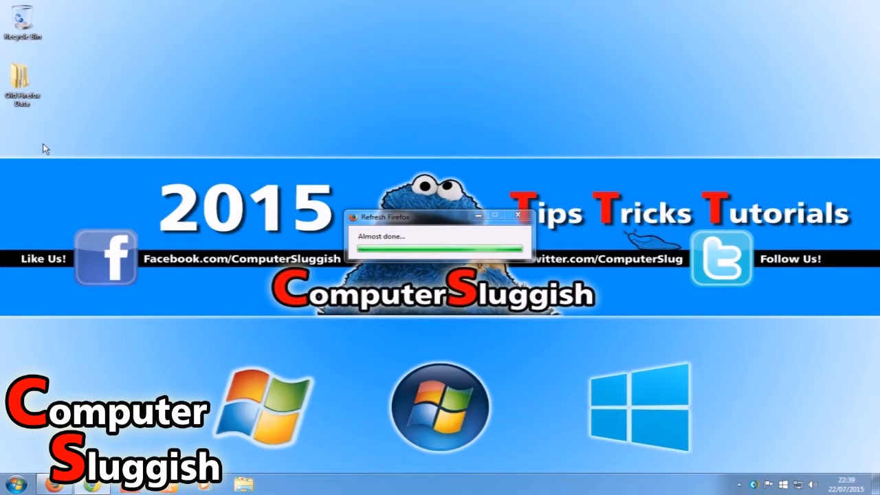
mouse_move(50, 94)
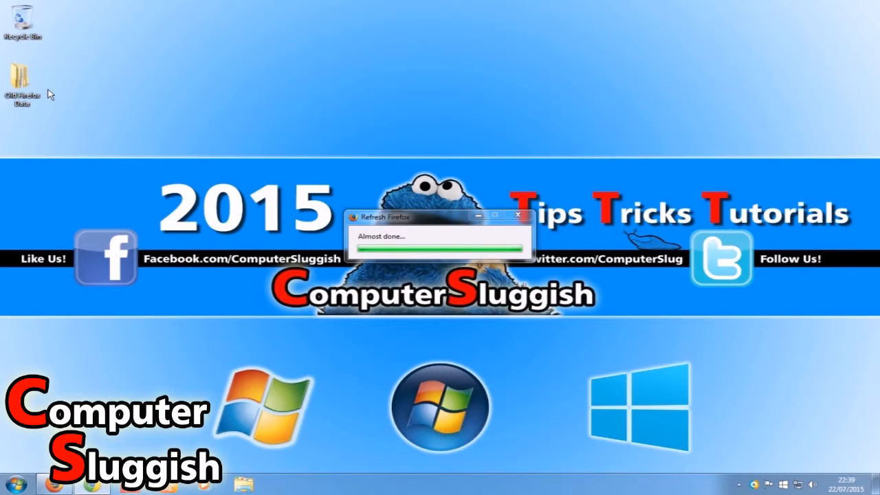
mouse_move(91, 101)
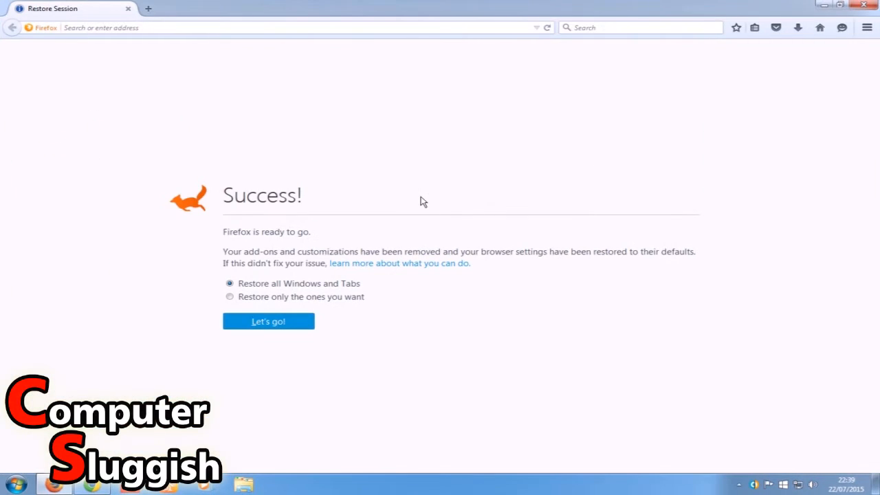
mouse_move(284, 301)
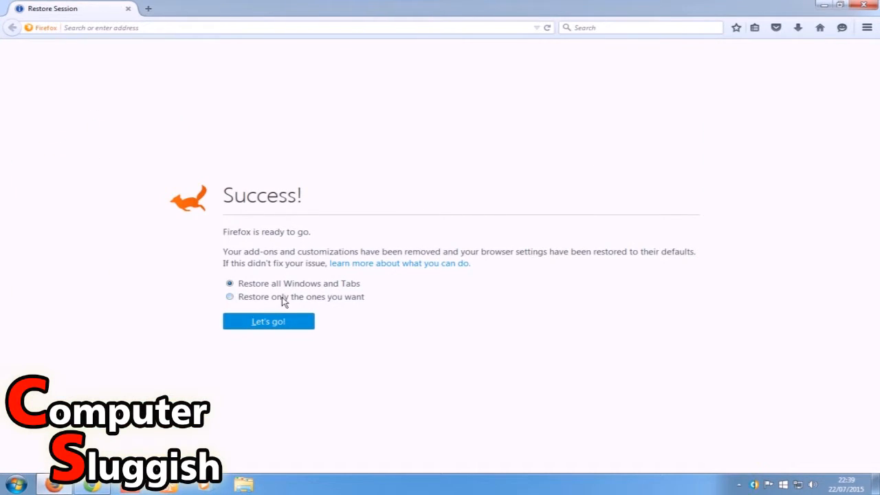
Select 'Restore only the ones you want' on the Success! page.
click(230, 296)
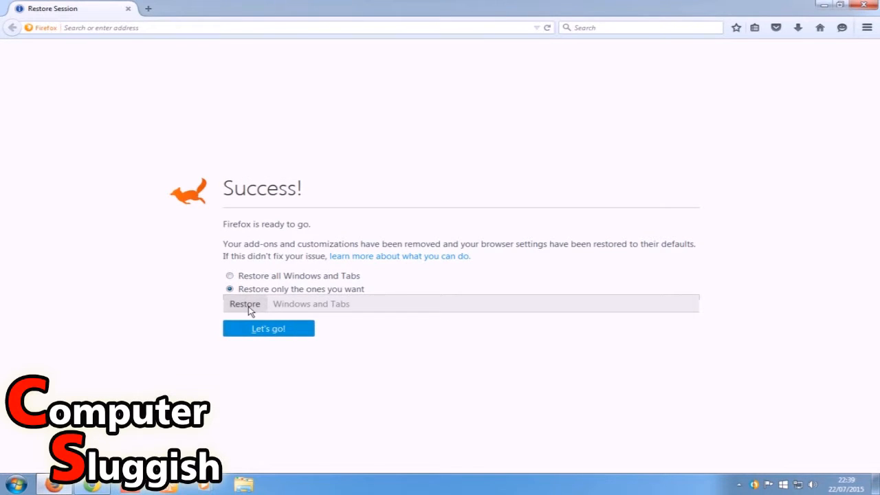